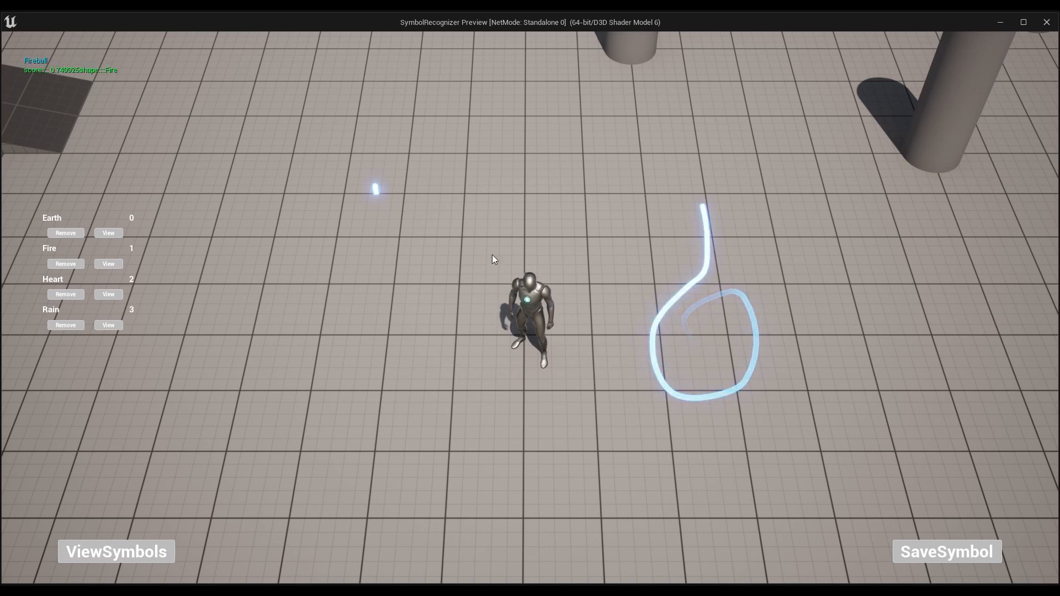
pyautogui.moveTo(792, 286)
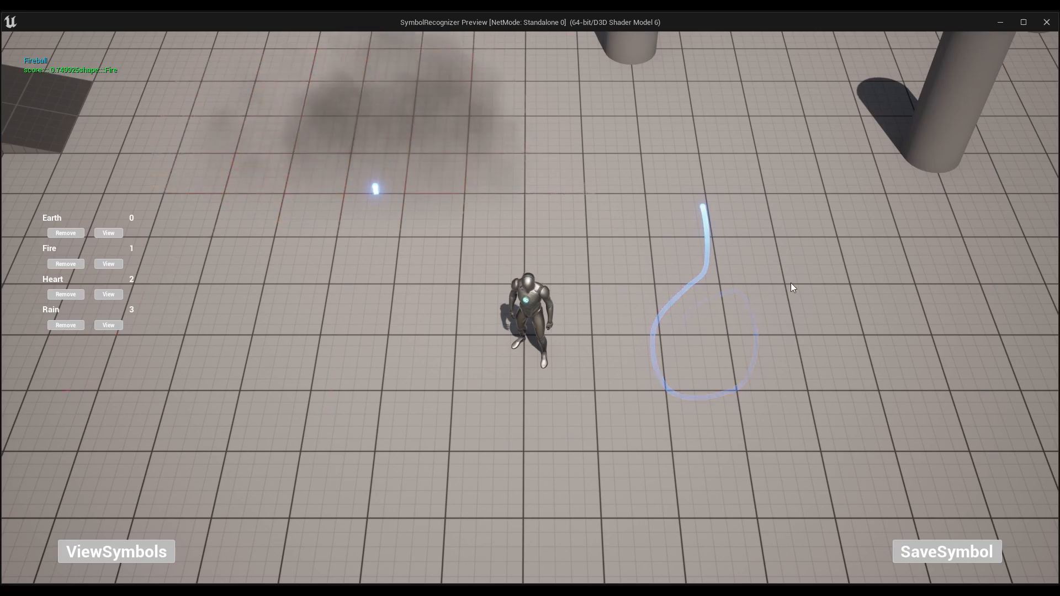
# - Draw the looping symbol in the preview to cast a fireball and let the stroke fade
pyautogui.click(946, 552)
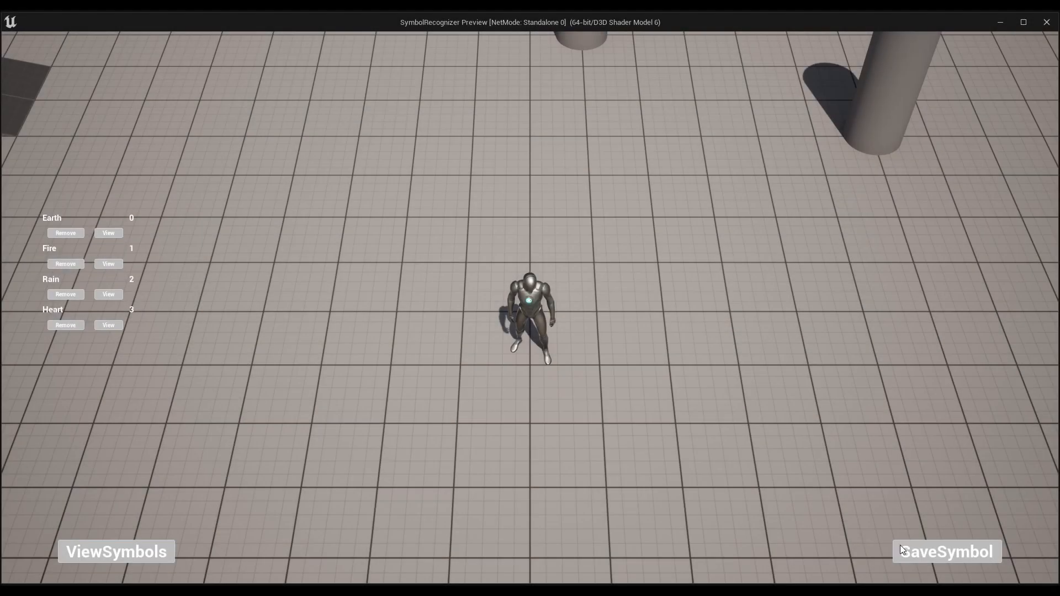
# - Save a drawn square symbol under the name 'Earth' and refresh the saved-symbols list
pyautogui.click(946, 551)
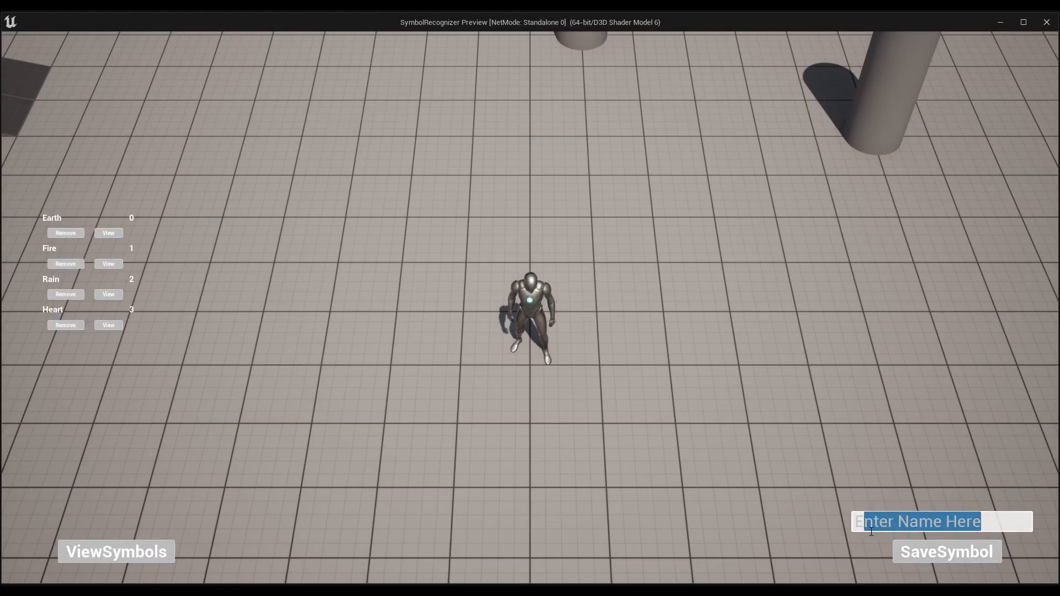
pyautogui.write('Earth')
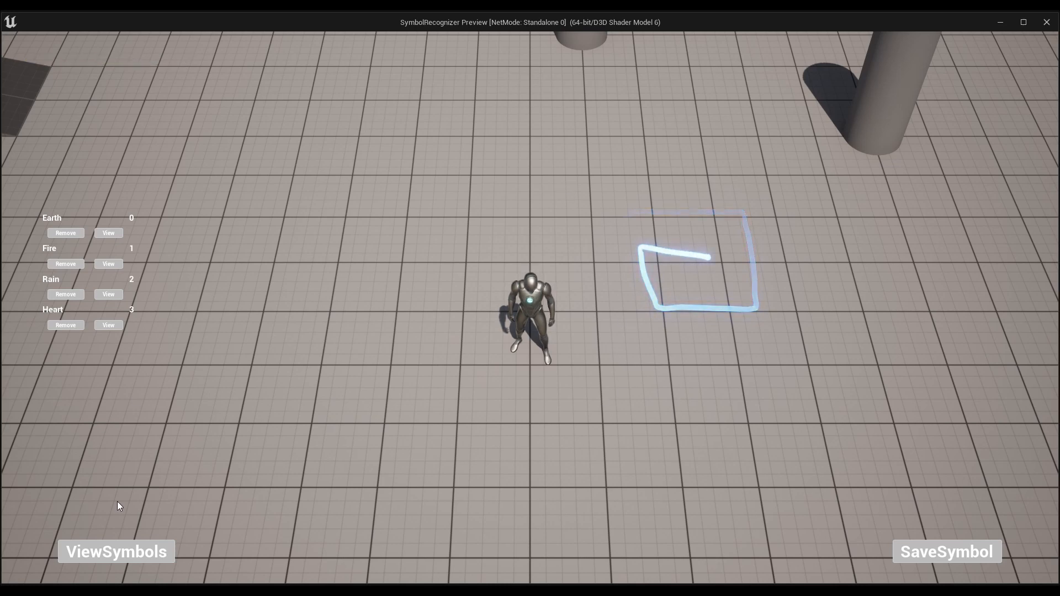
pyautogui.click(946, 551)
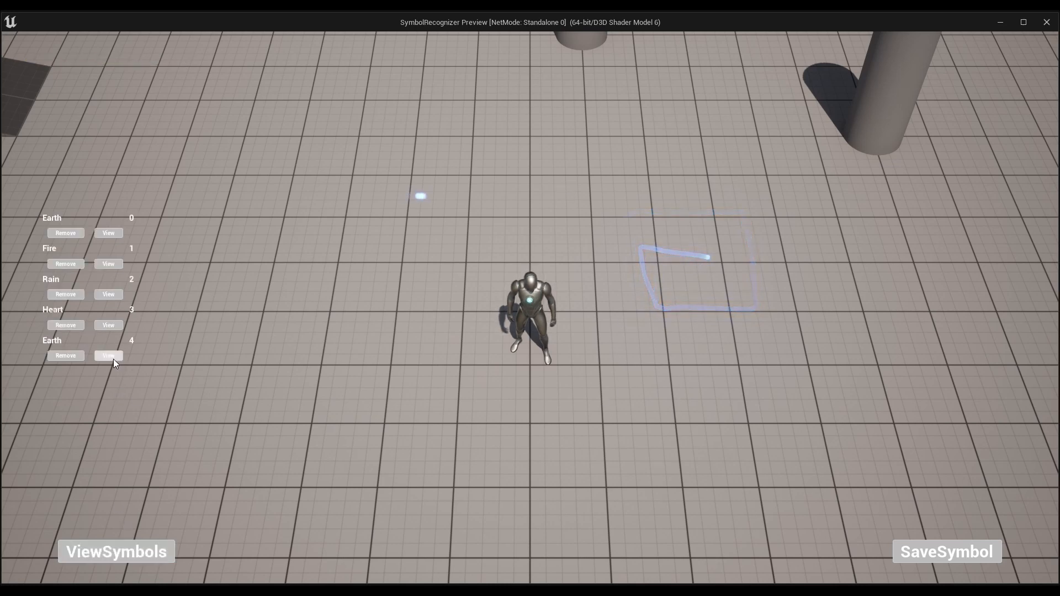
# - Preview the new Earth symbol, exit Play mode, and browse to SymbolRecognizer > Blueprints
pyautogui.click(107, 355)
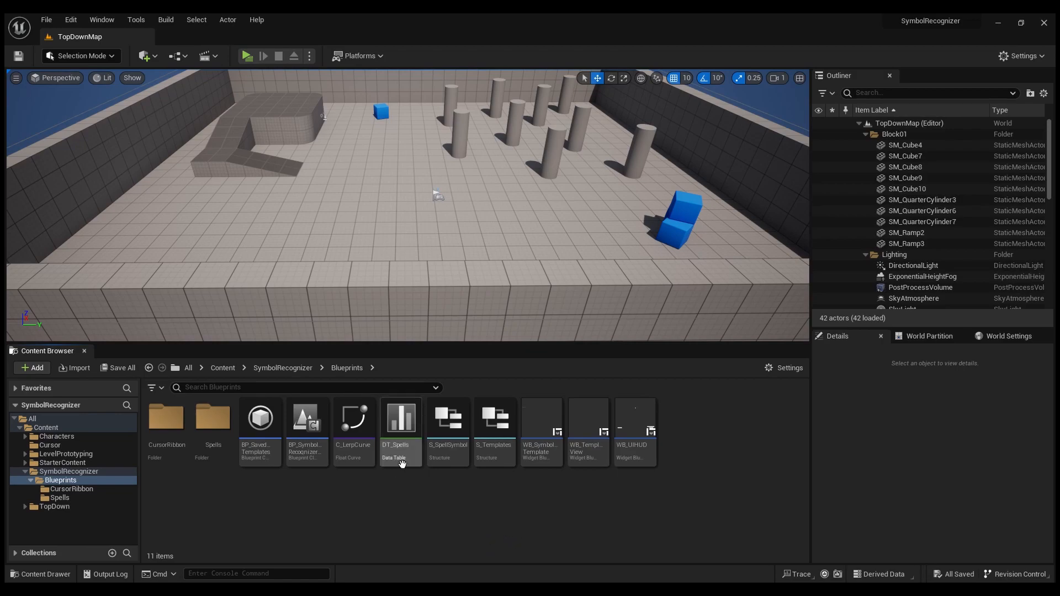
# - Confirm in DT_Spells that the Earth row uses BP_EarthSpike, then show the Spells folder
pyautogui.doubleClick(396, 418)
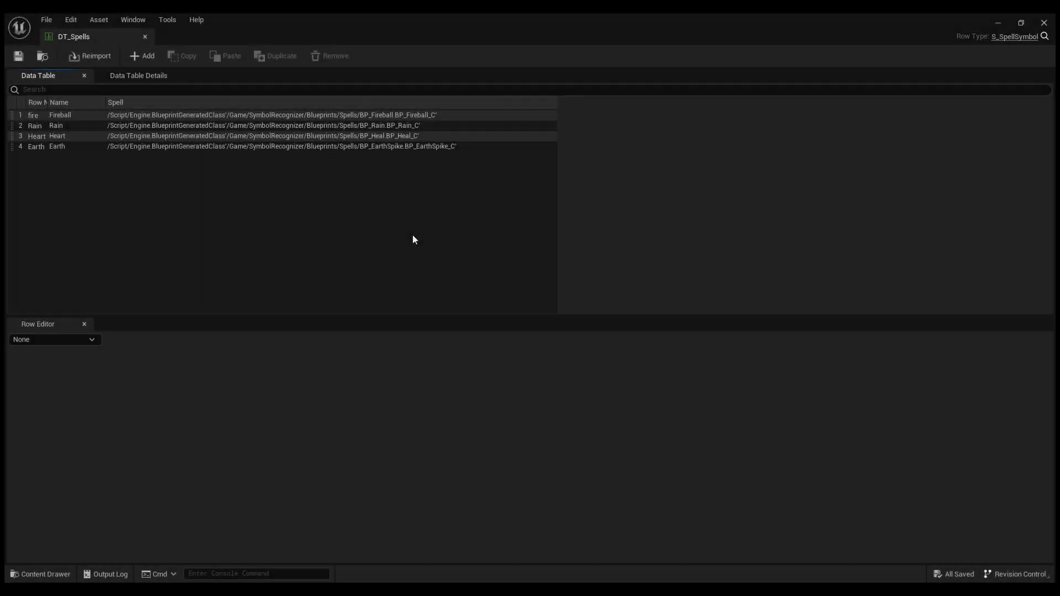
pyautogui.click(59, 115)
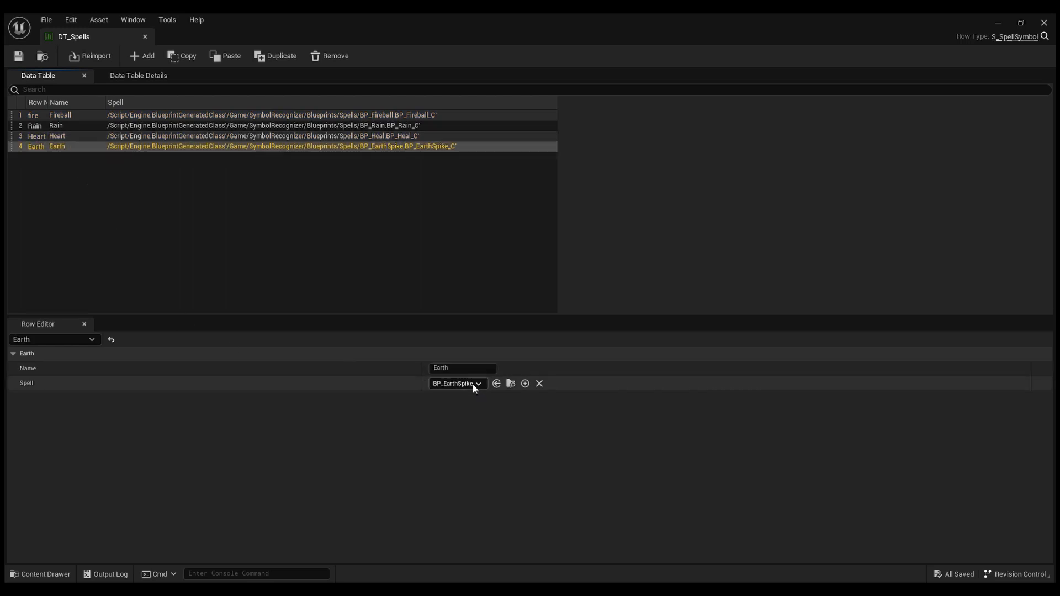
pyautogui.moveTo(486, 440)
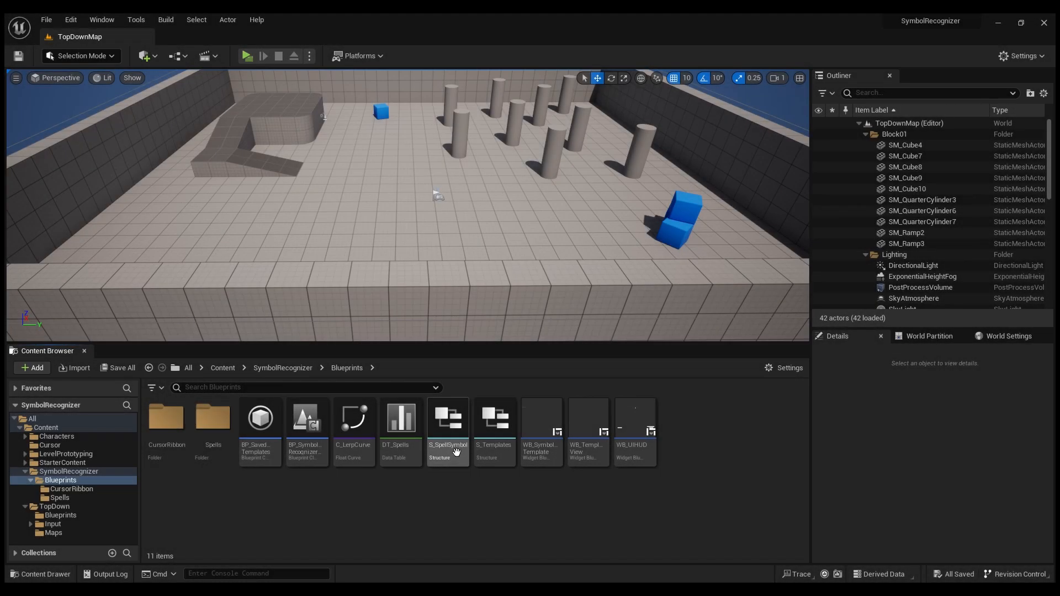
pyautogui.click(60, 497)
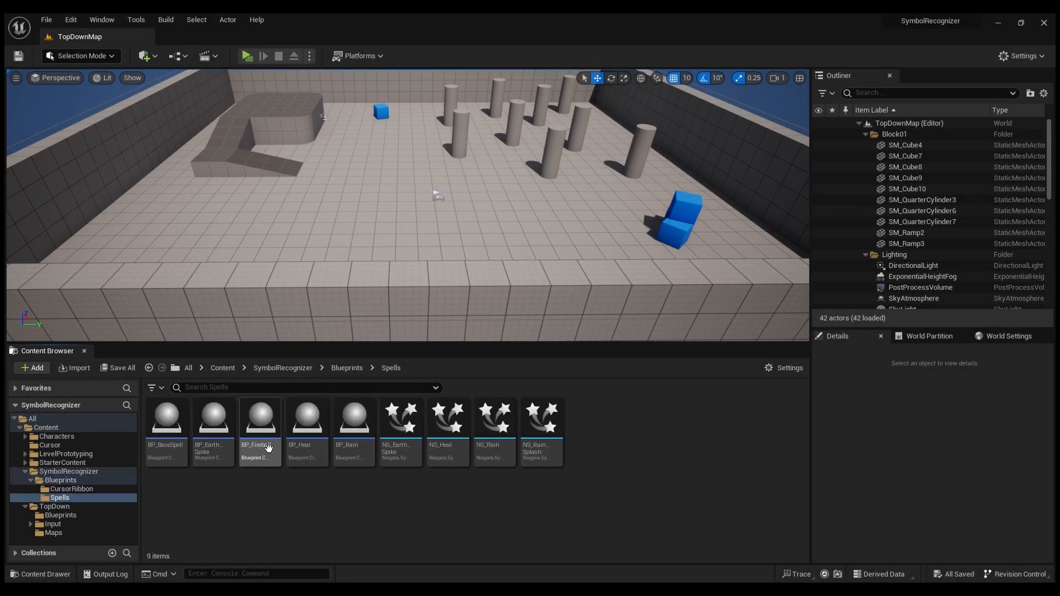
# - Inspect BP_Fireball's Event Graph, then relaunch the Play-in-Editor session
pyautogui.doubleClick(259, 418)
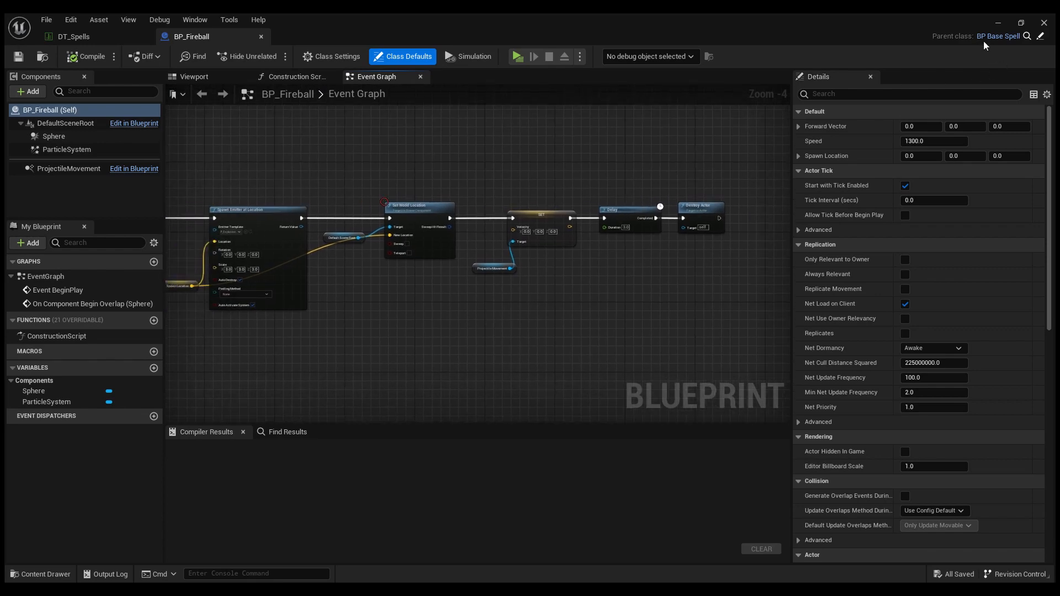
pyautogui.click(517, 56)
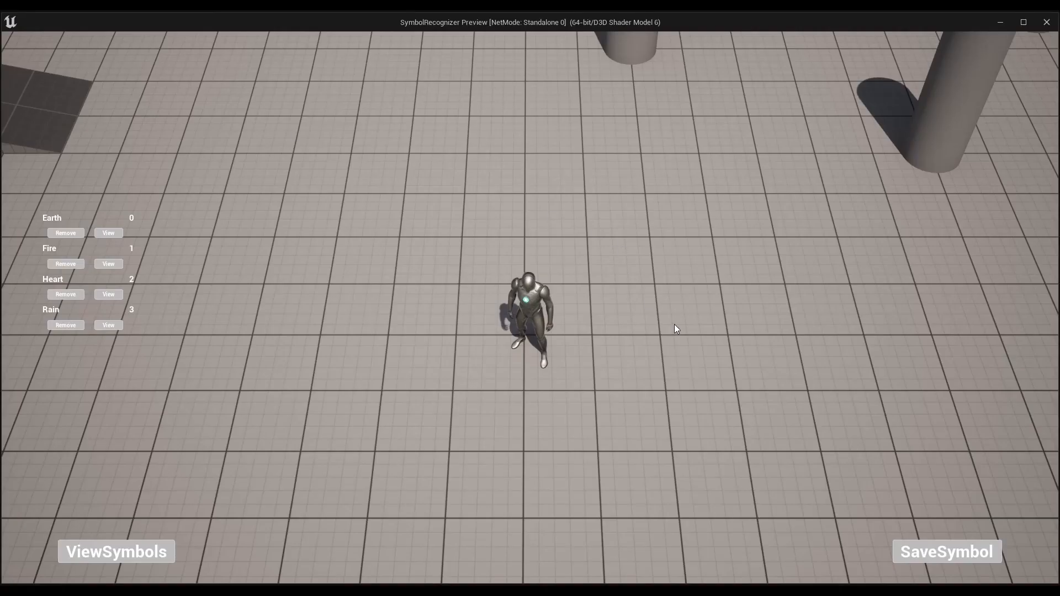